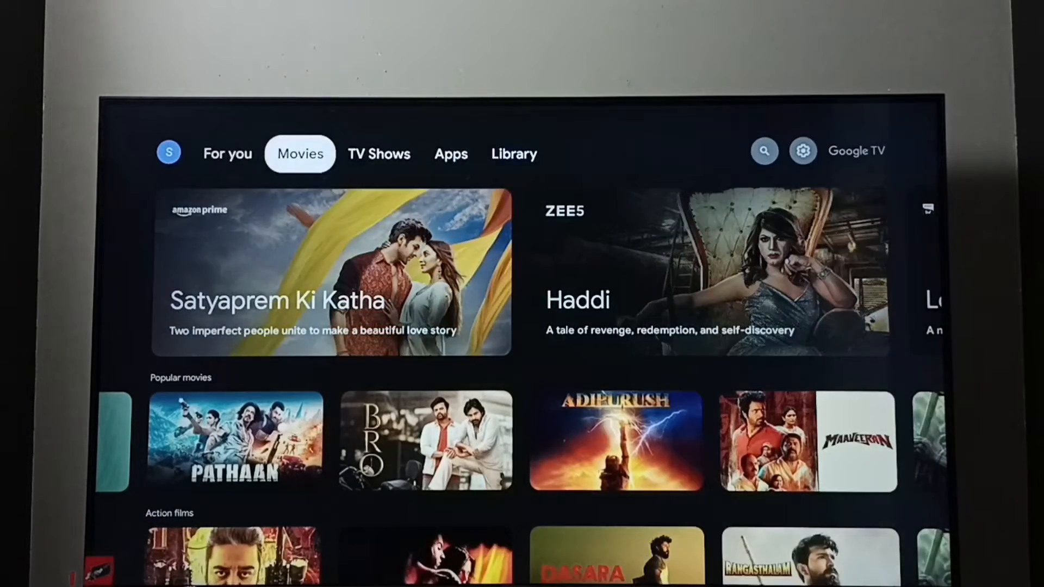
# - Reach the device settings from the home screen's profile and gear icons
pyautogui.click(802, 150)
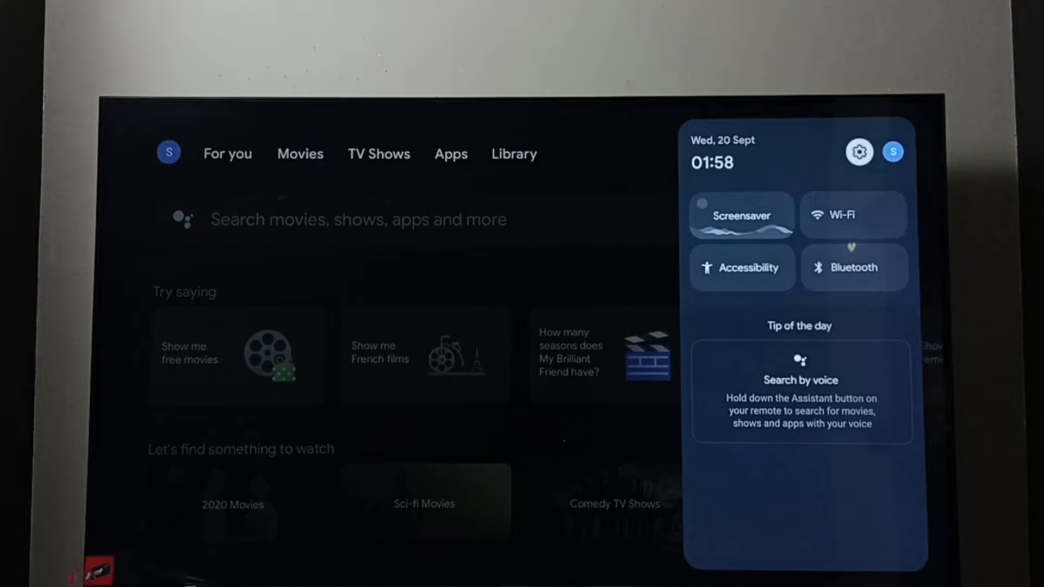
pyautogui.click(859, 151)
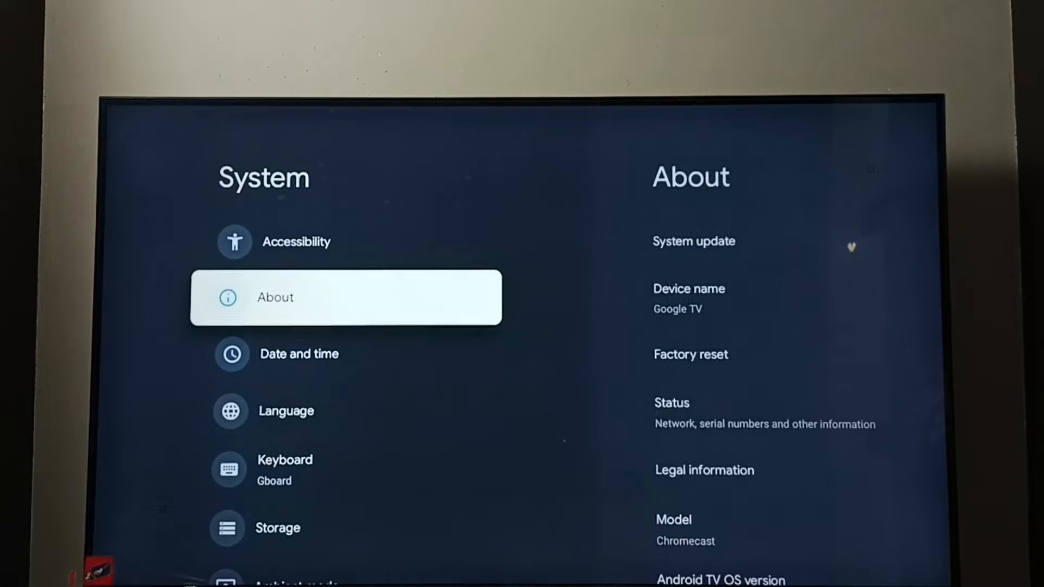
# - Scroll the System list down to the Ambient mode entry
pyautogui.scroll(-3)
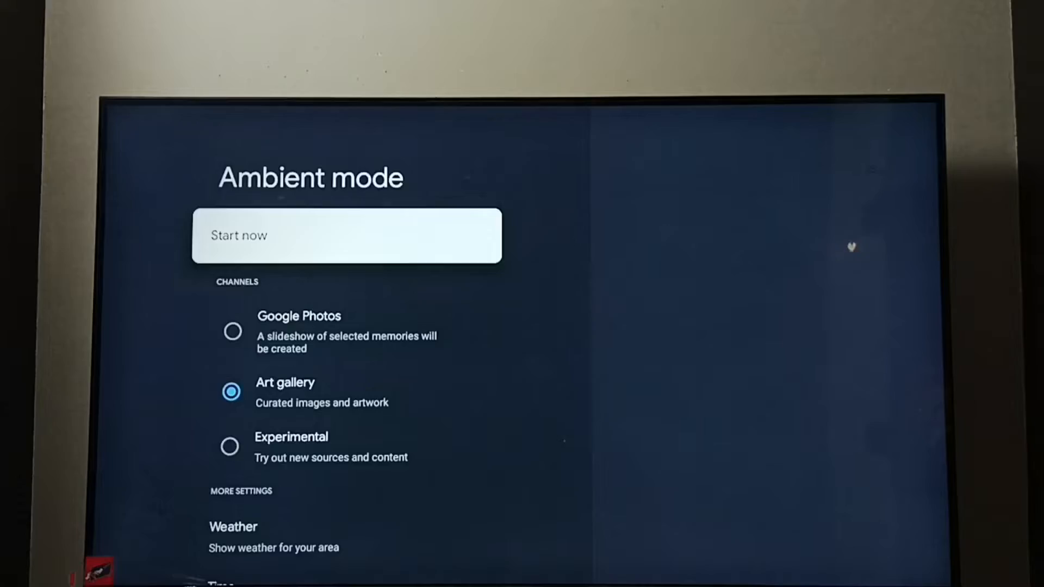
# - Select Google Photos under Channels to see how its photos are chosen
pyautogui.click(346, 235)
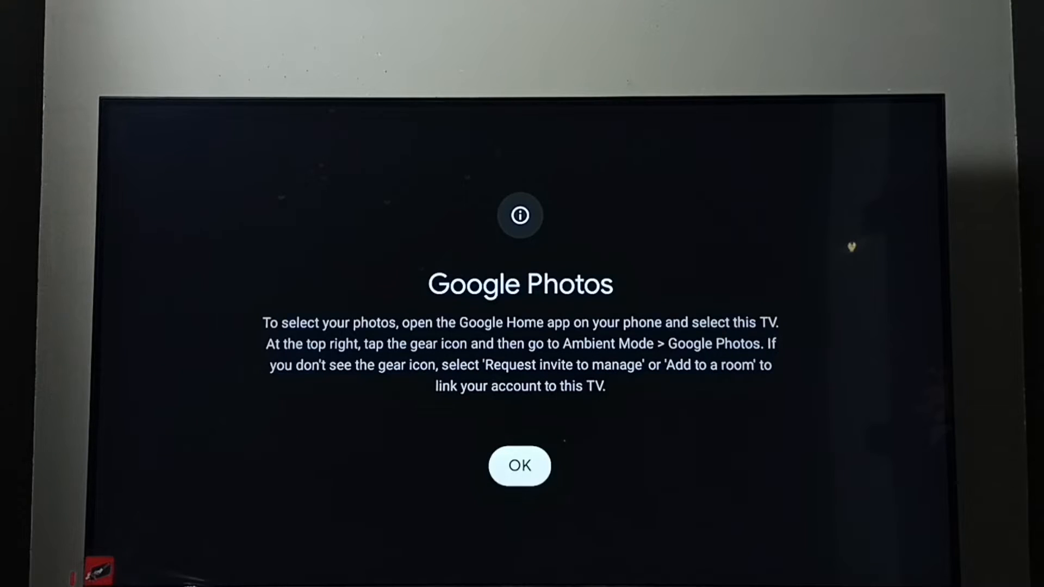
# - Acknowledge the Google Photos notice so the Art gallery sources can be viewed
pyautogui.click(520, 466)
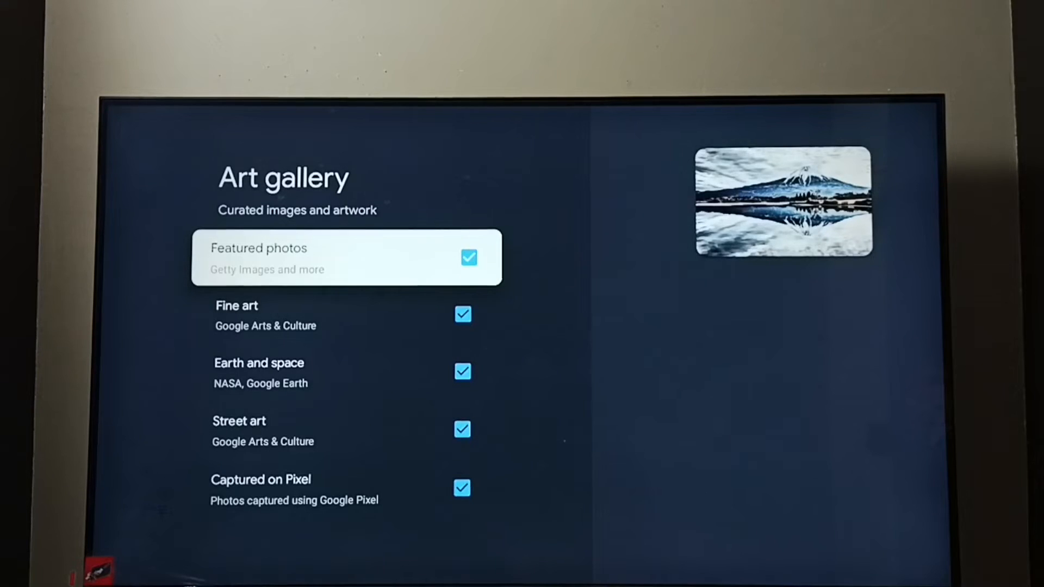
# - Return to the channel list, preview Experimental, and keep Art gallery as the screensaver channel
pyautogui.press('Back')
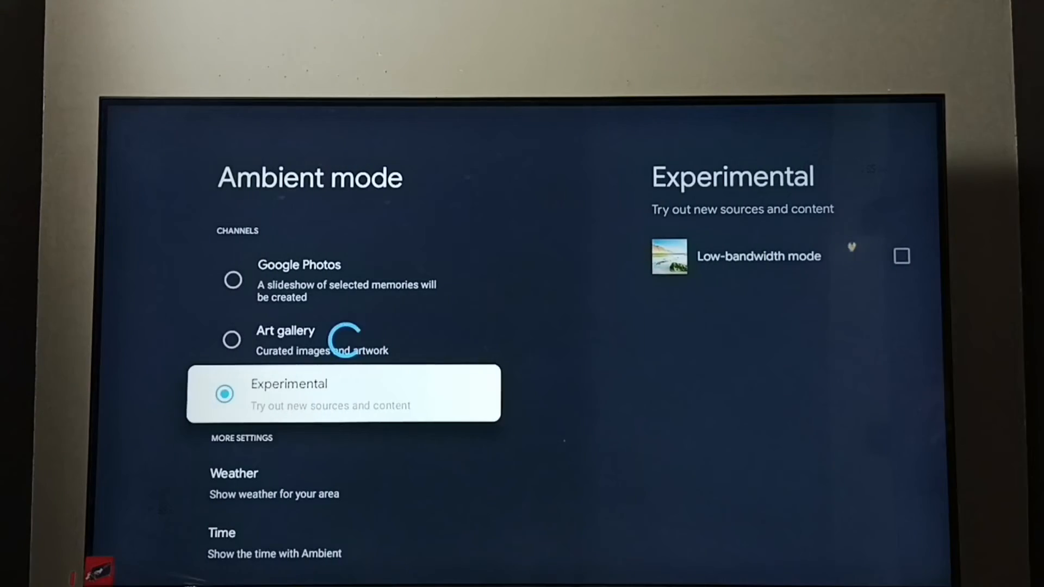
pyautogui.click(232, 339)
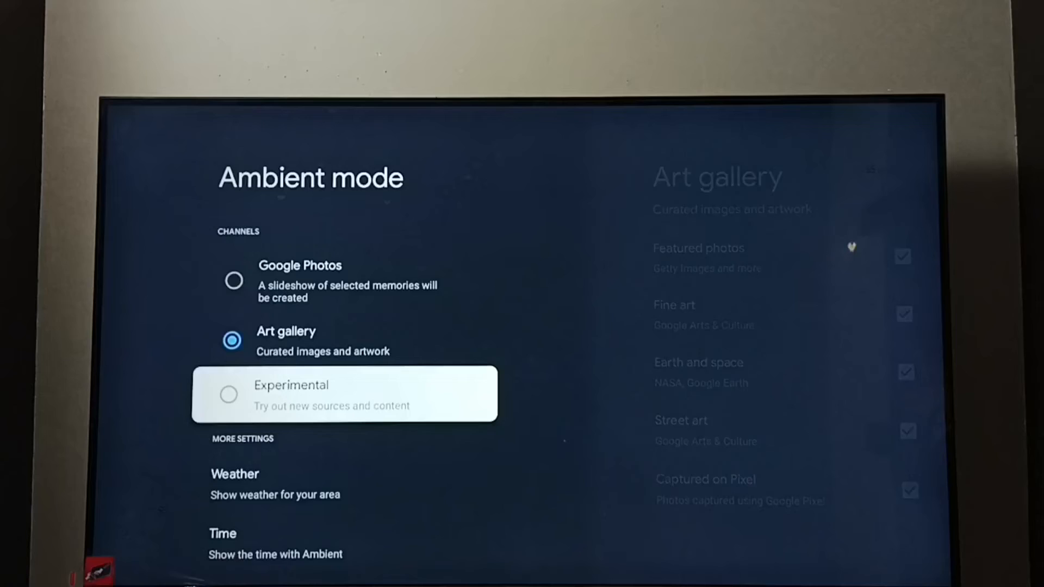
pyautogui.scroll(-3)
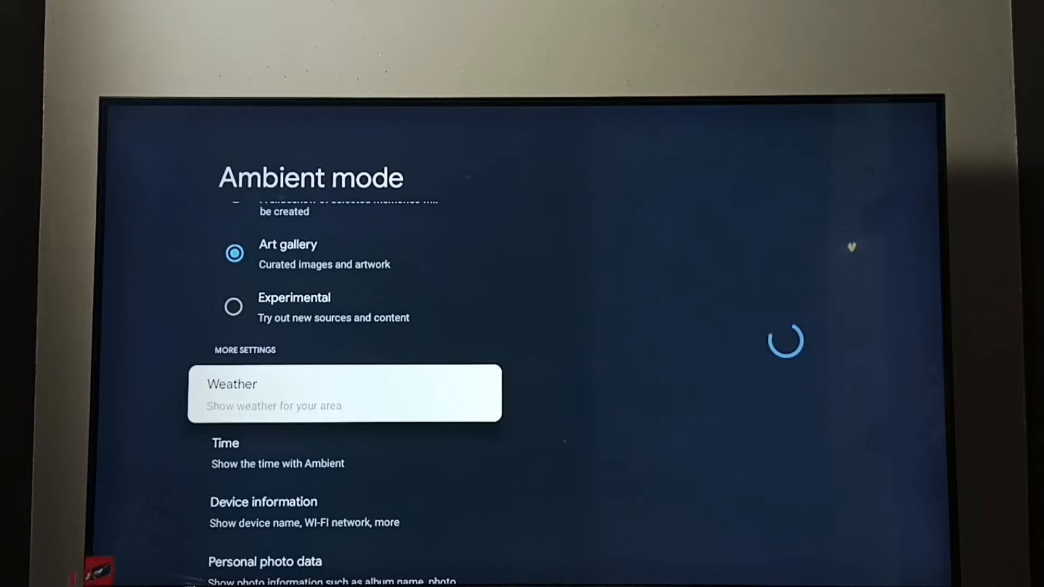
# - Review the Weather overlay options, then the Device information setting, currently Hide
pyautogui.click(344, 392)
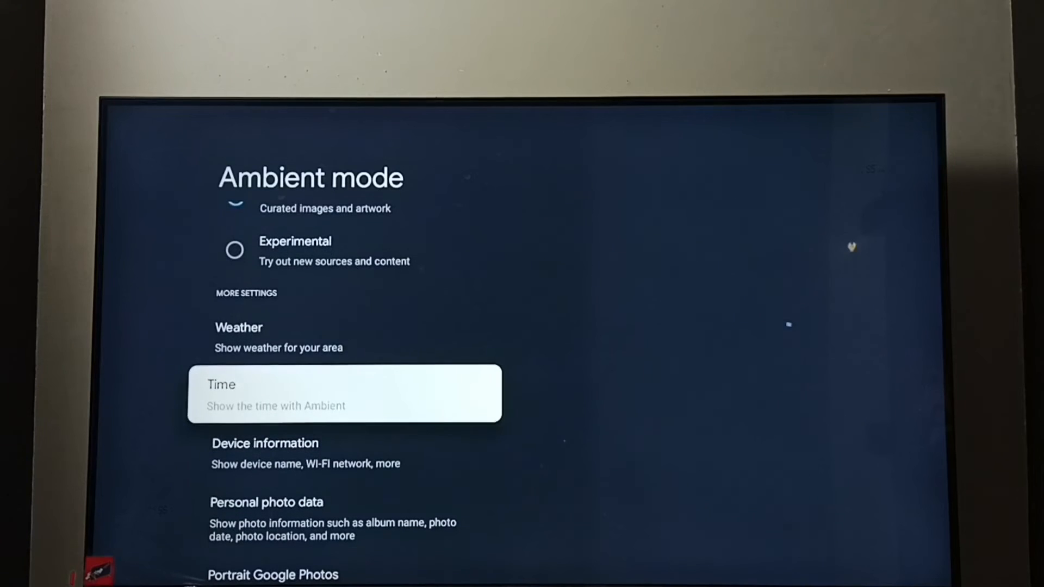
pyautogui.click(344, 393)
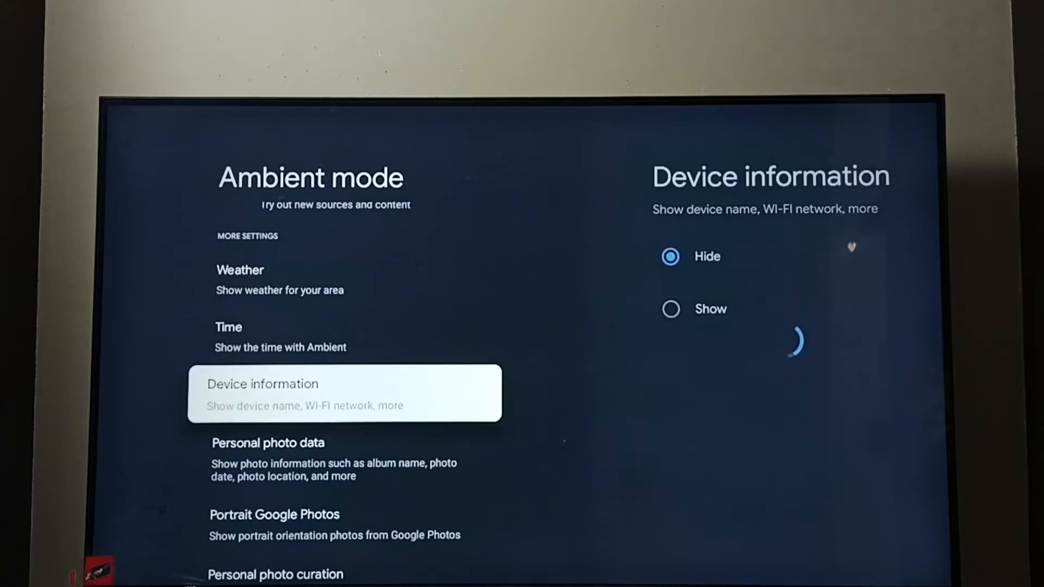
pyautogui.scroll(-3)
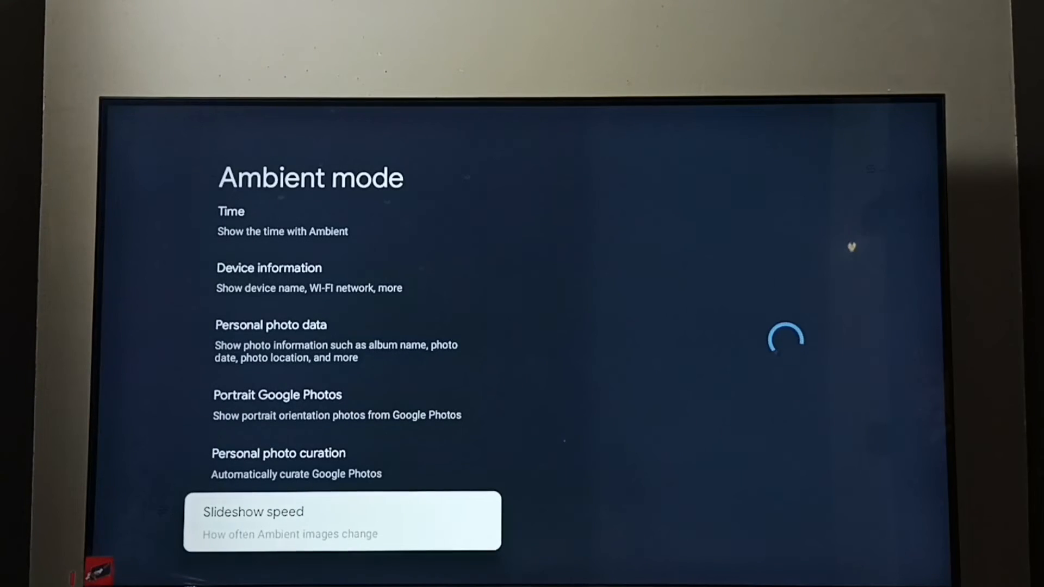
pyautogui.click(341, 521)
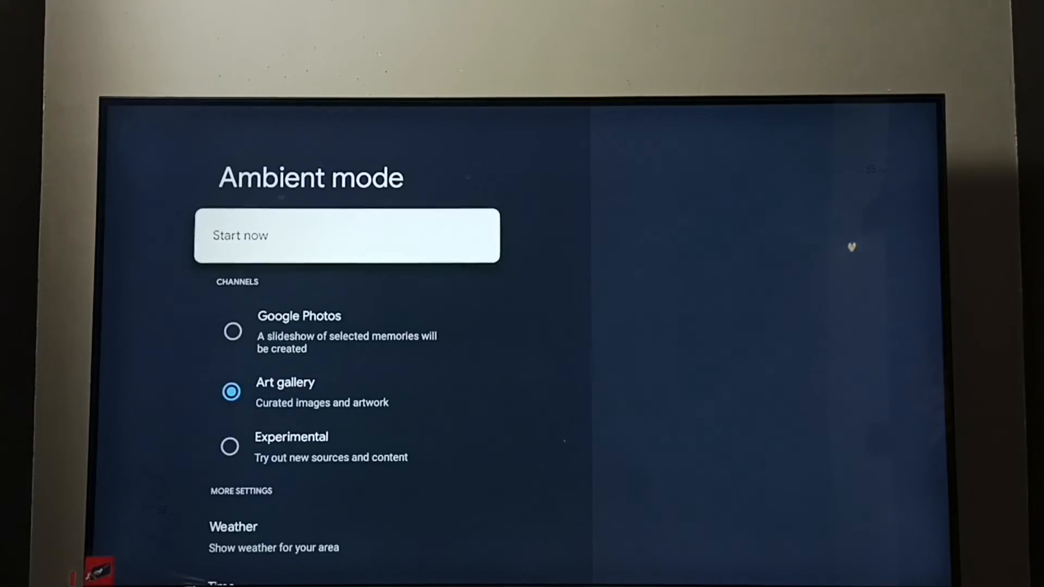
# - Preview the screensaver with Start now, then view the Weather overlay set to °C
pyautogui.click(346, 235)
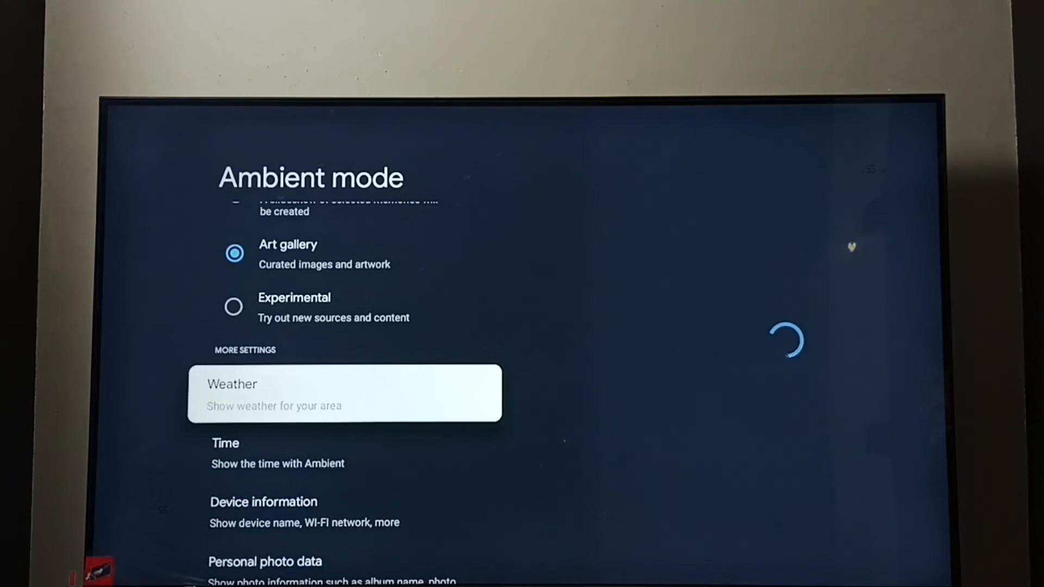
pyautogui.click(343, 392)
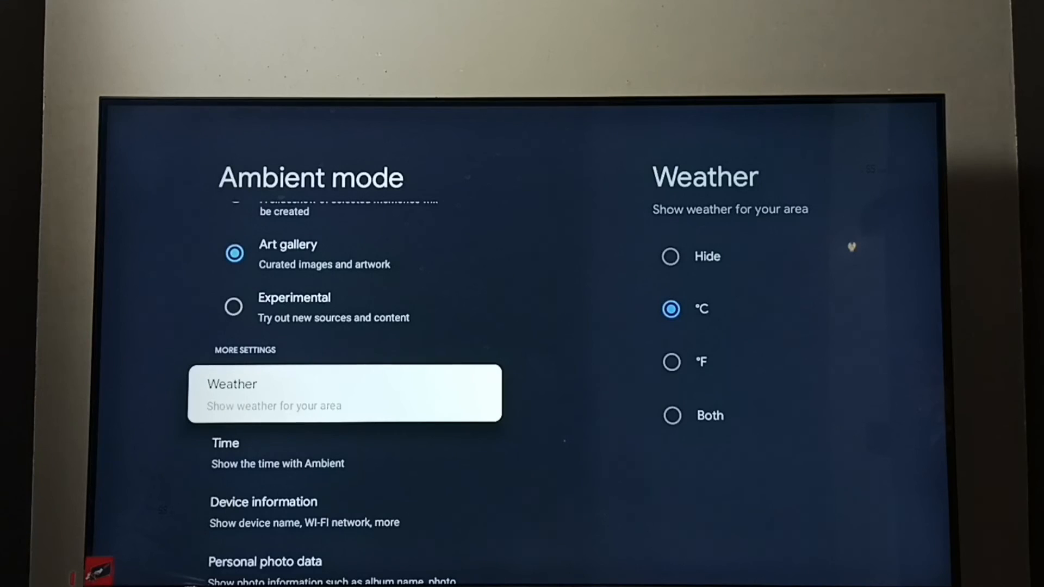